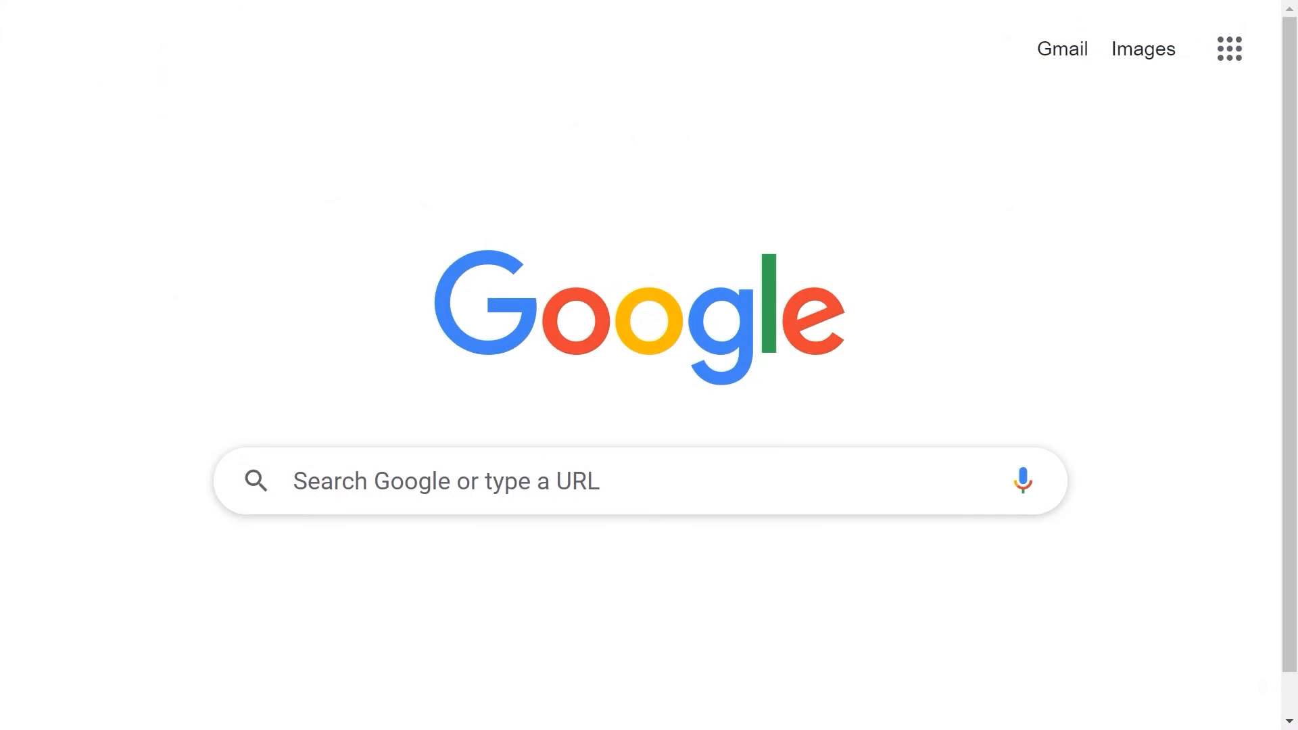
Search Google for 'SysTools Image Converter' and get image-converter.exe from systoolsgroup.com
{"action": "type", "text": "SysTools Image Converter"}
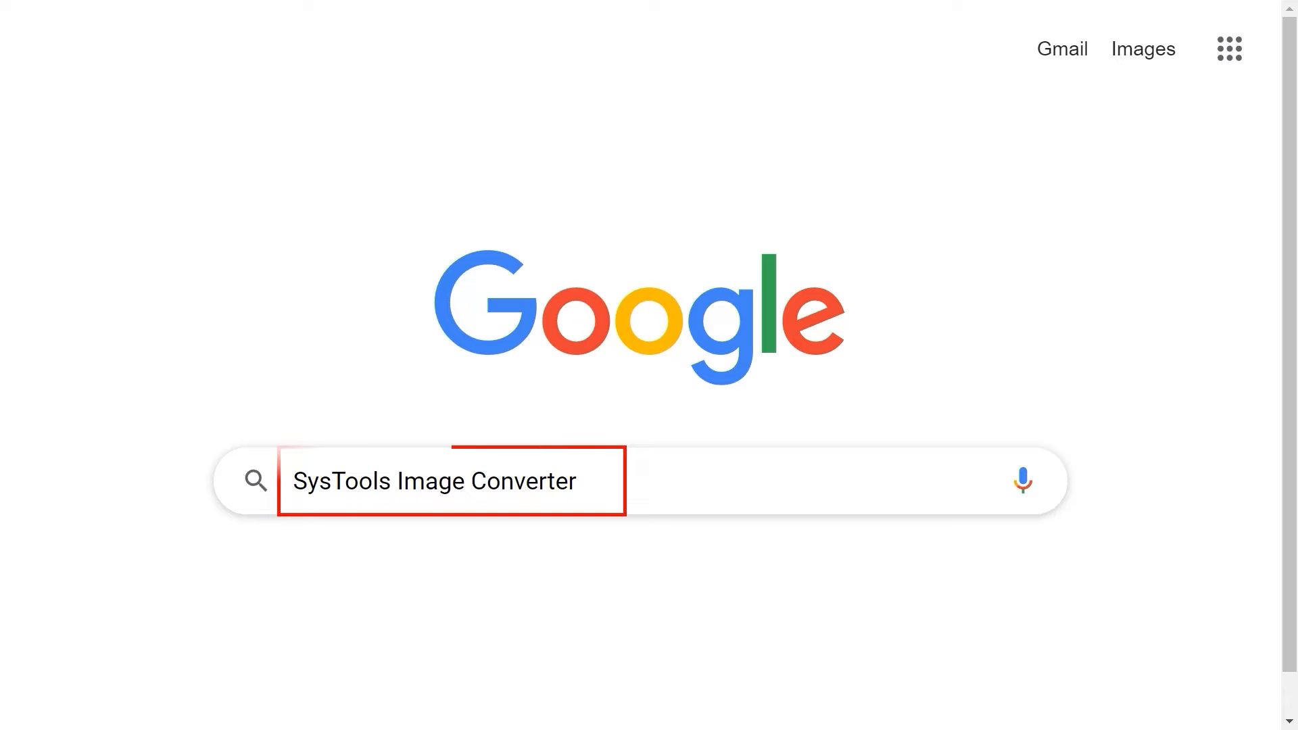
{"action": "key", "text": "Return"}
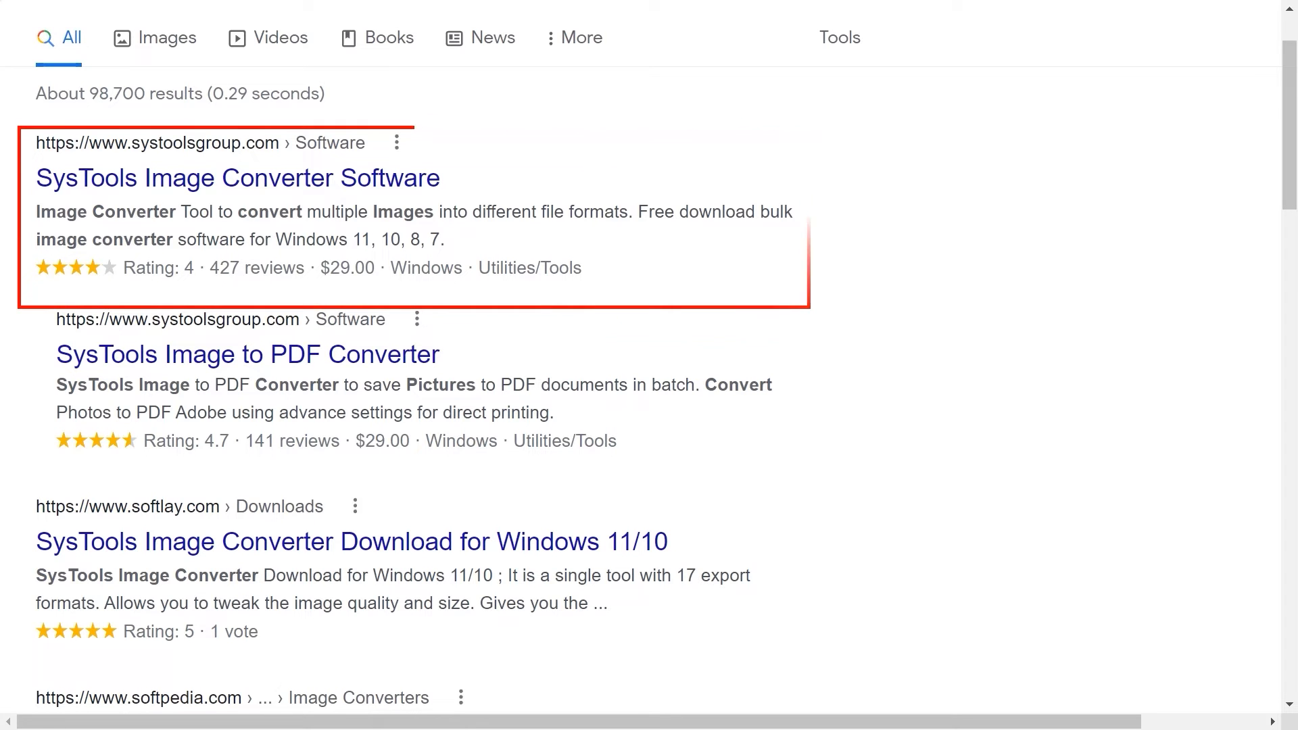
{"action": "left_click", "coordinate": [237, 178]}
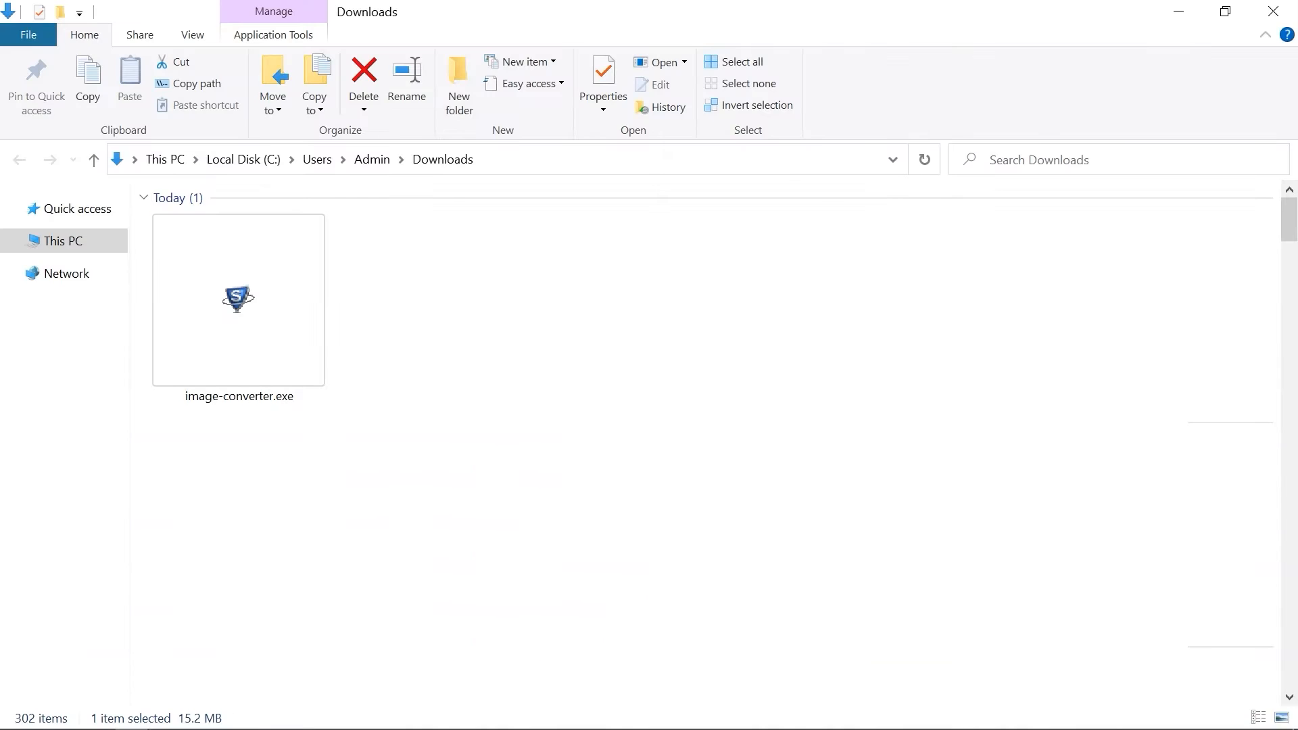
Run image-converter.exe from Downloads and install SysTools Image Converter until its window opens
{"action": "double_click", "coordinate": [238, 299]}
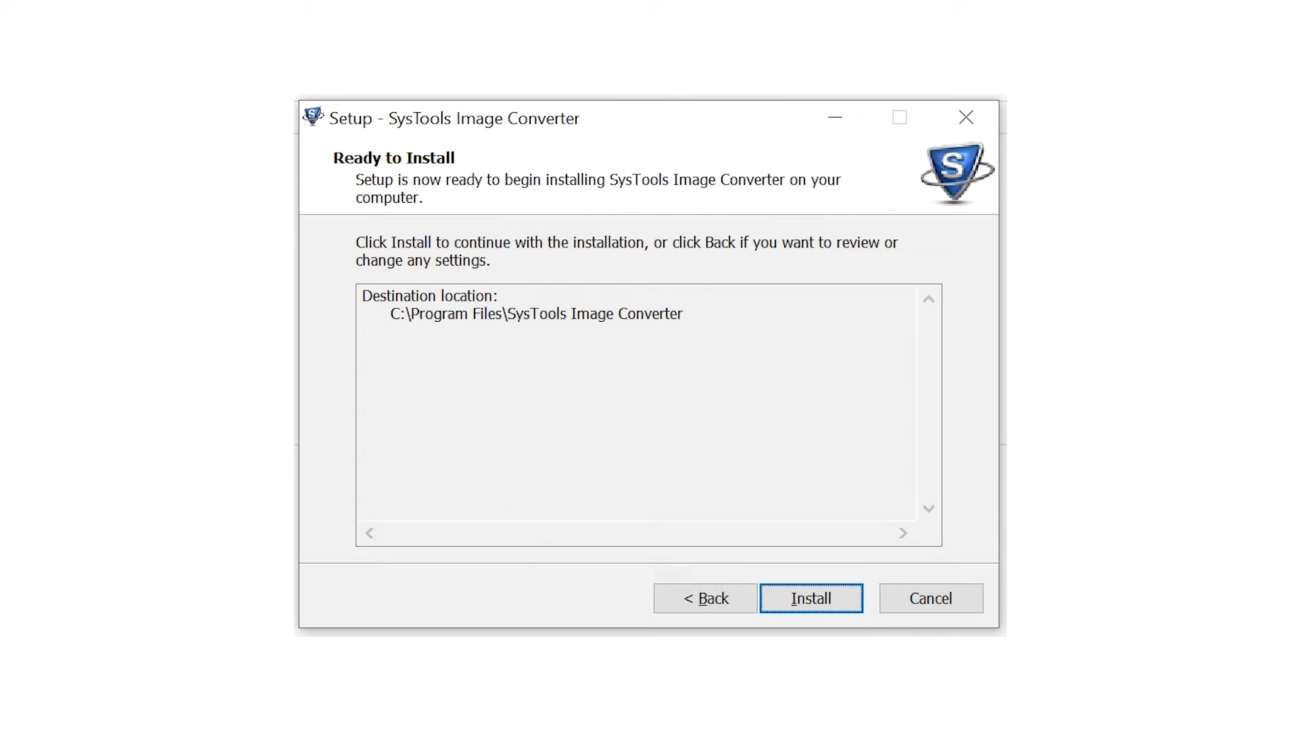
{"action": "left_click", "coordinate": [810, 598]}
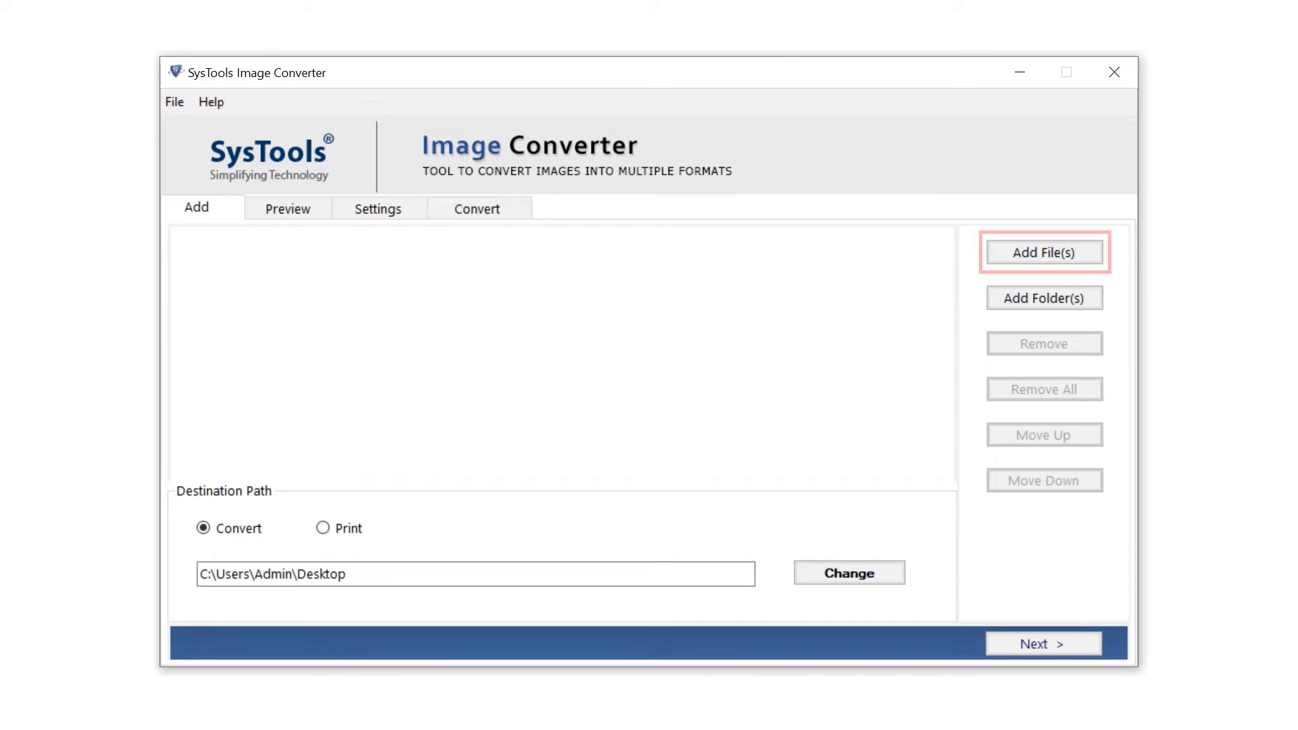
Add all six JFIF images from the New Volume drive to the conversion list
{"action": "left_click", "coordinate": [1045, 253]}
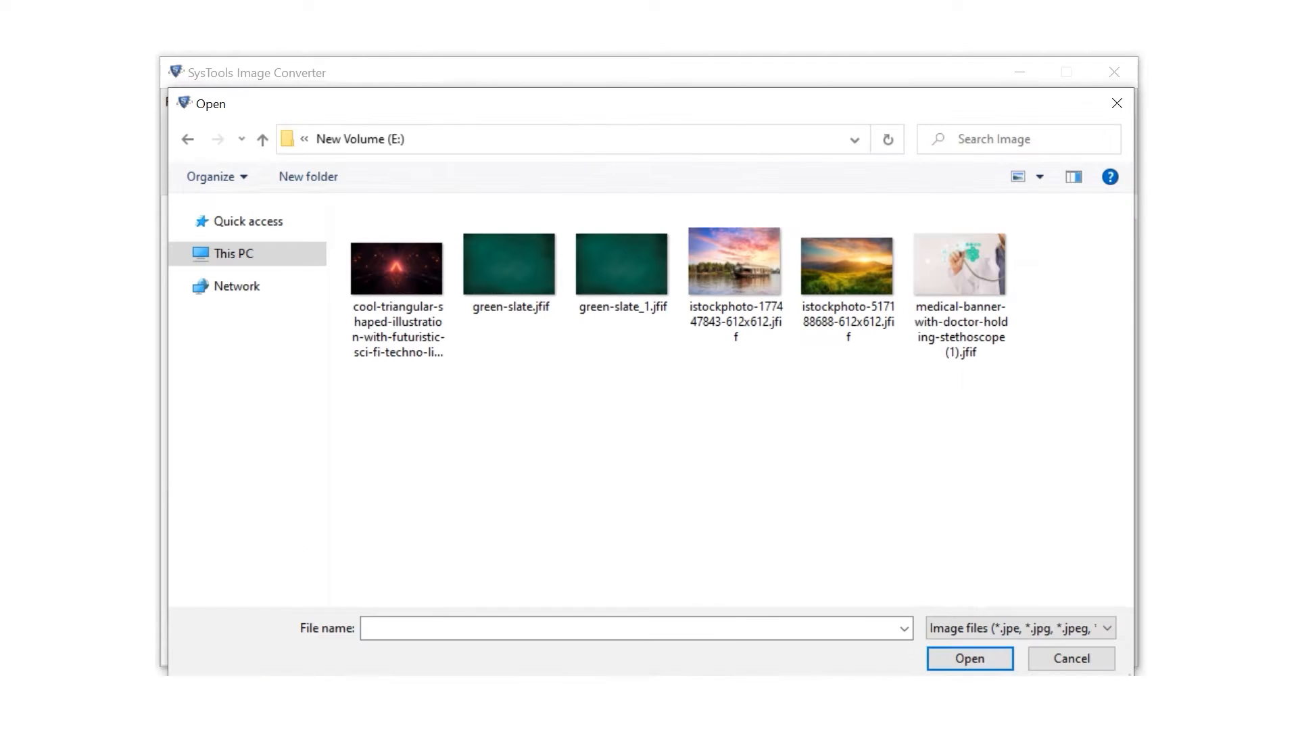
{"action": "key", "text": "ctrl+a"}
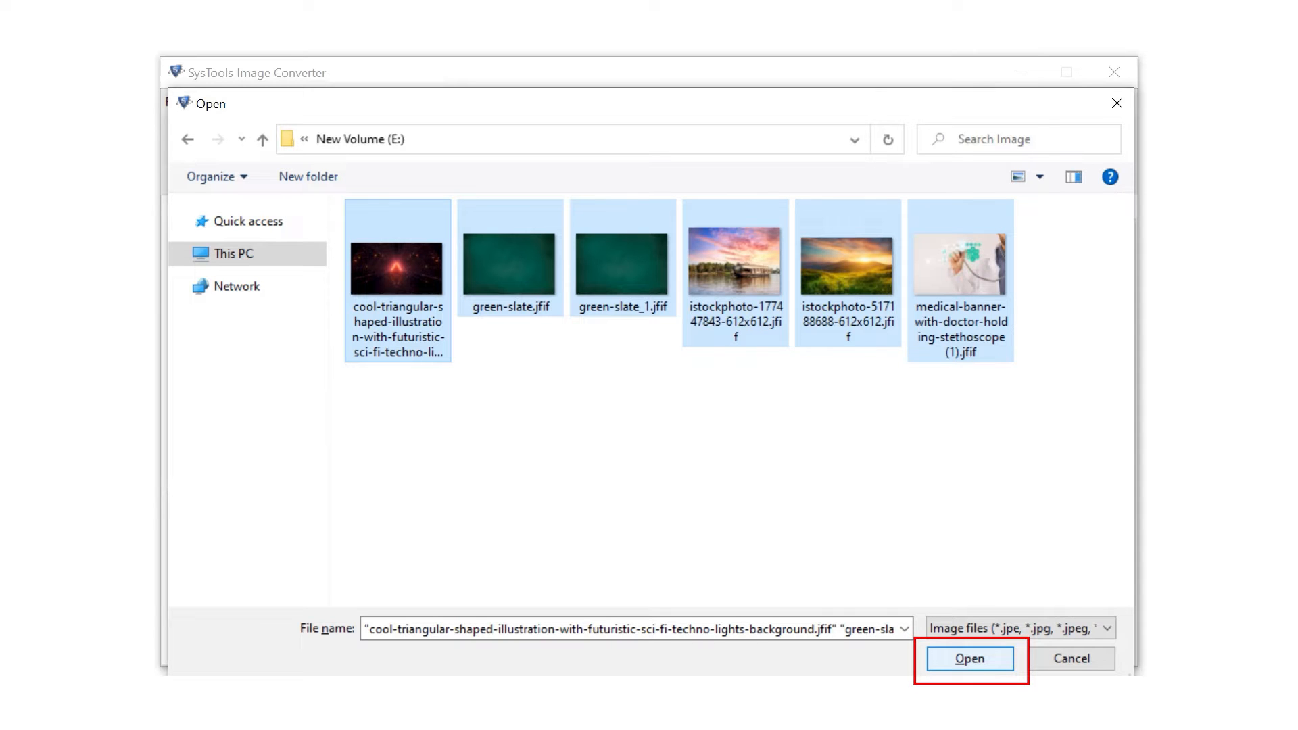
{"action": "left_click", "coordinate": [968, 659]}
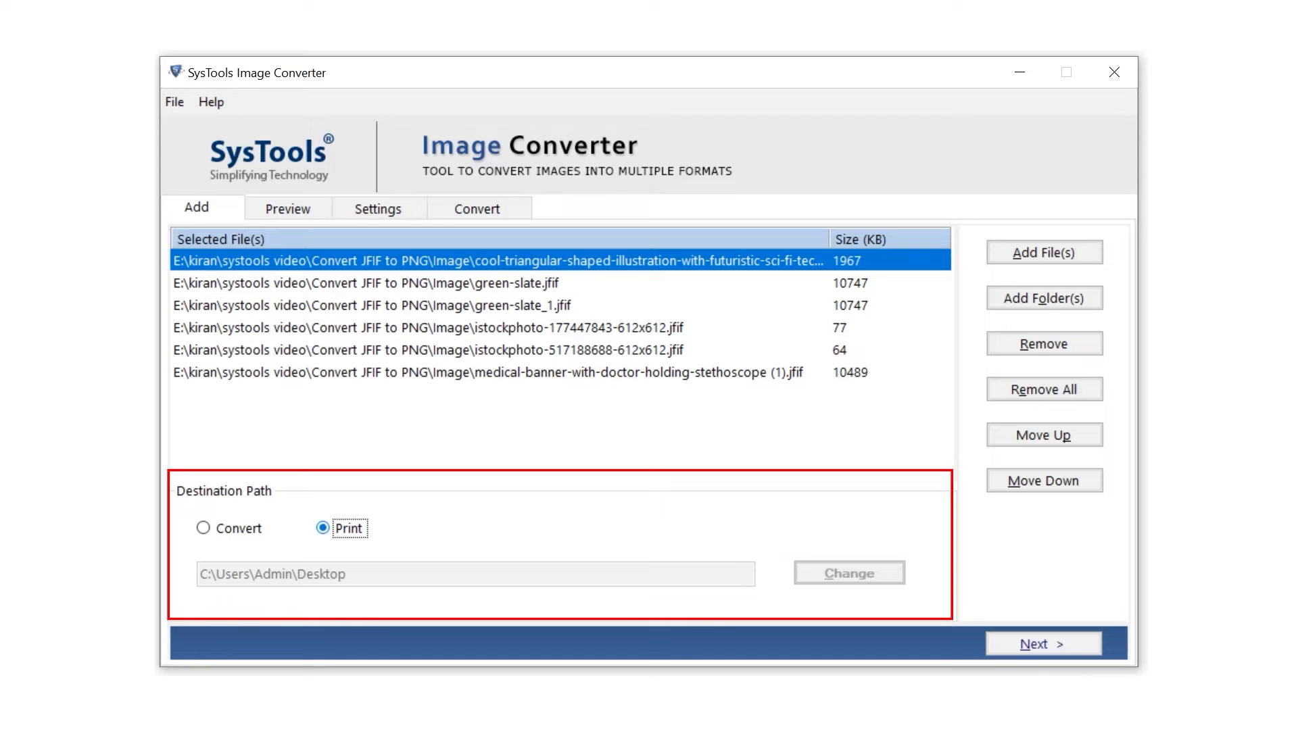
Choose Convert as the destination option after briefly trying Print
{"action": "left_click", "coordinate": [202, 529]}
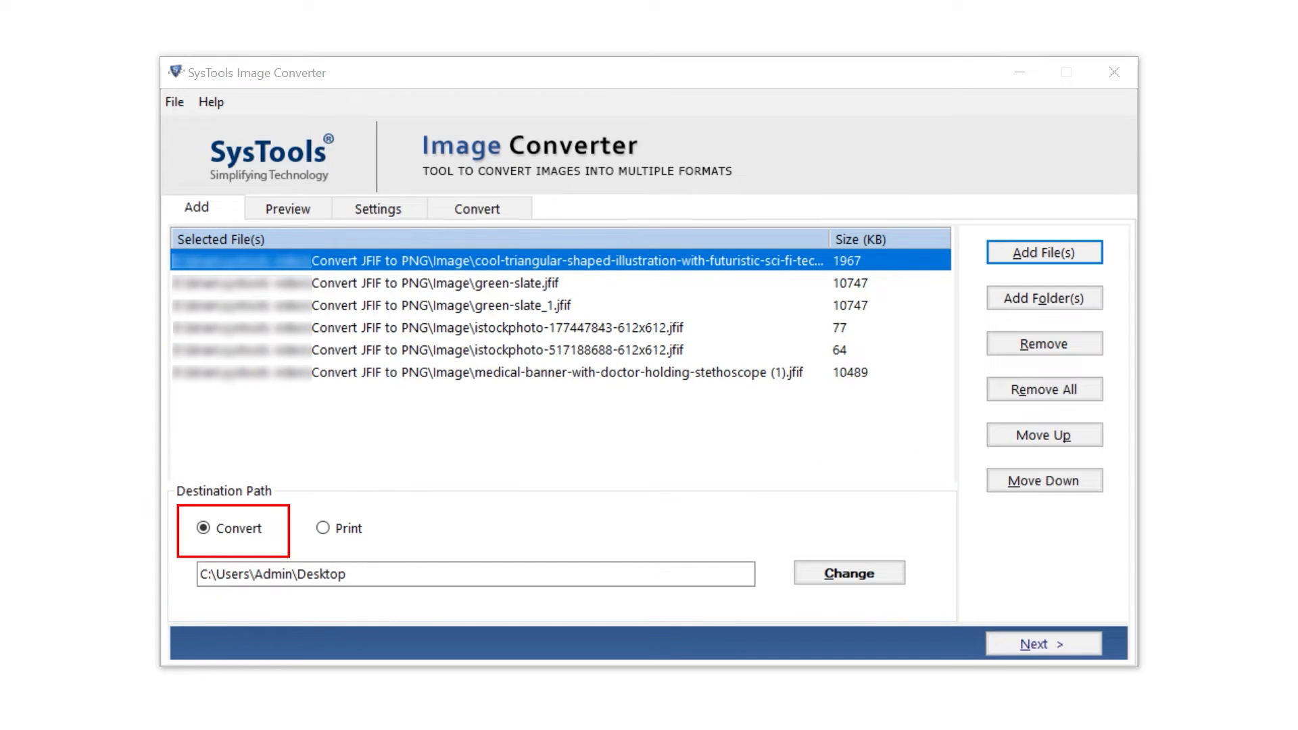
{"action": "left_click", "coordinate": [324, 528]}
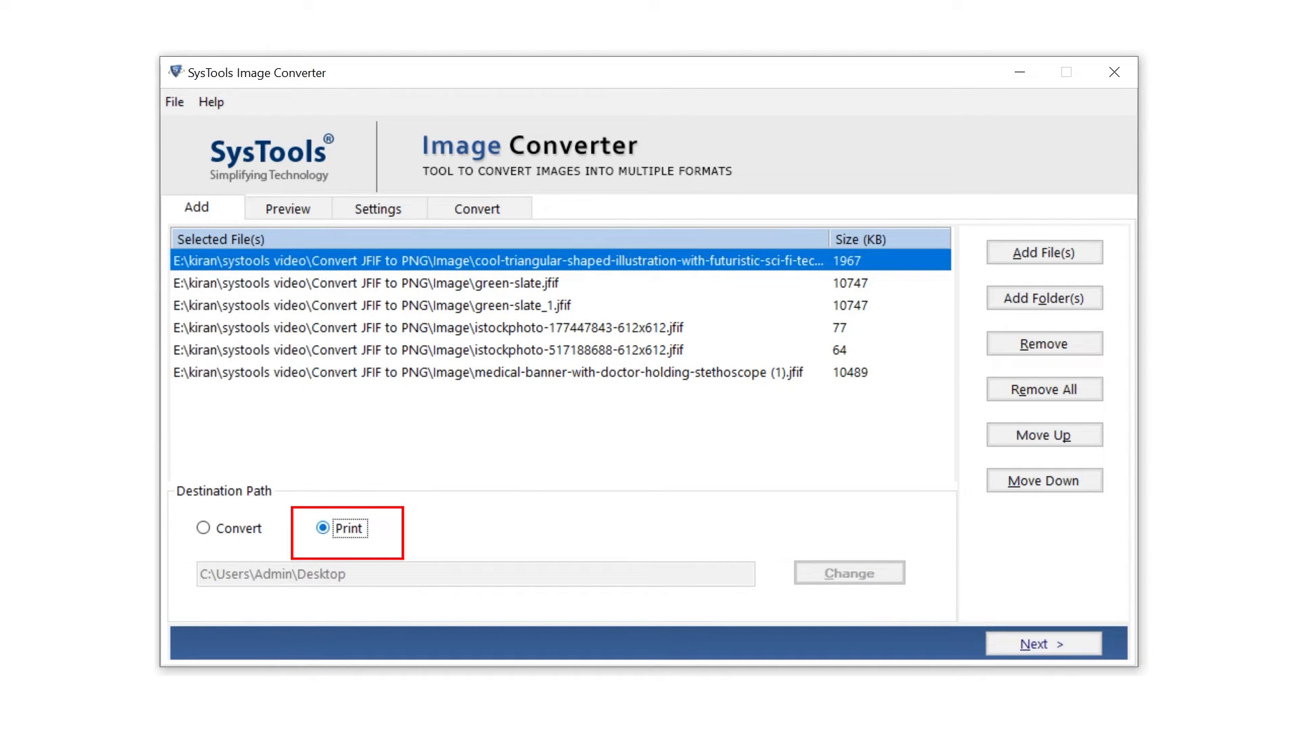
{"action": "left_click", "coordinate": [203, 528]}
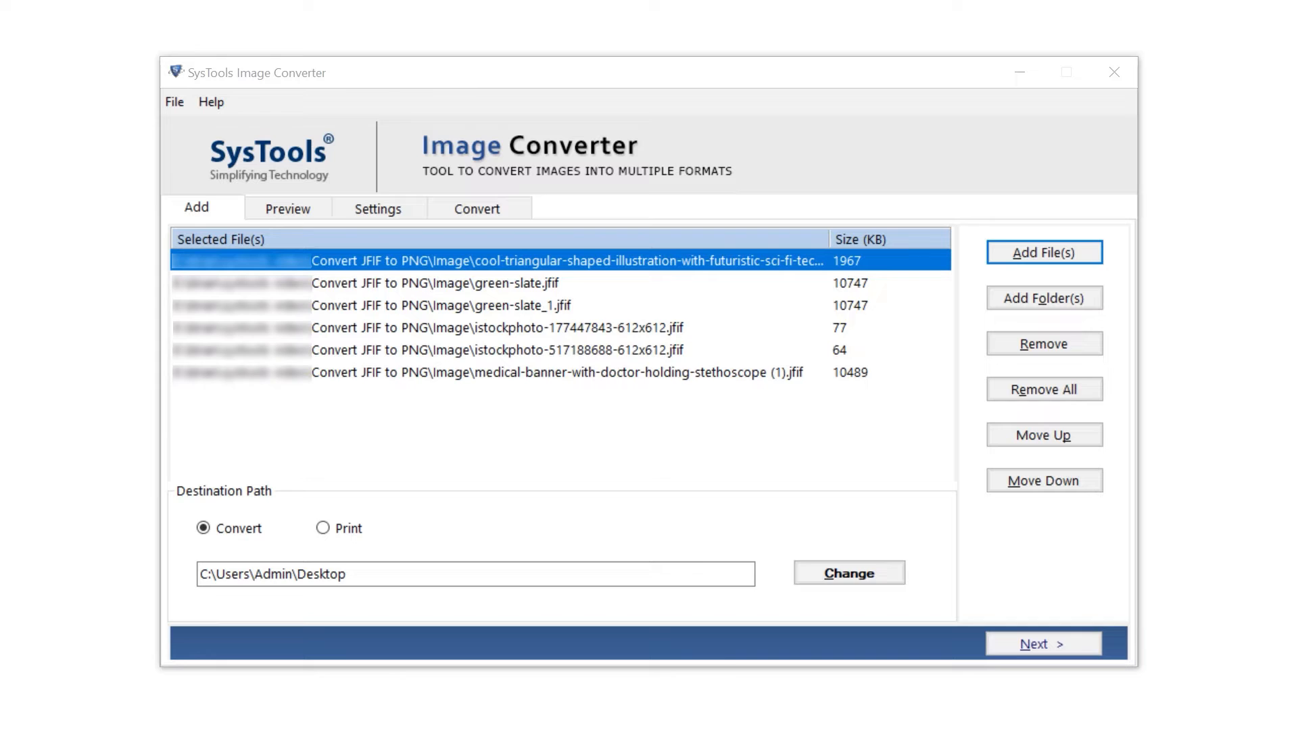
Set the save location to Desktop\New-Folder and continue to the image preview
{"action": "left_click", "coordinate": [847, 573]}
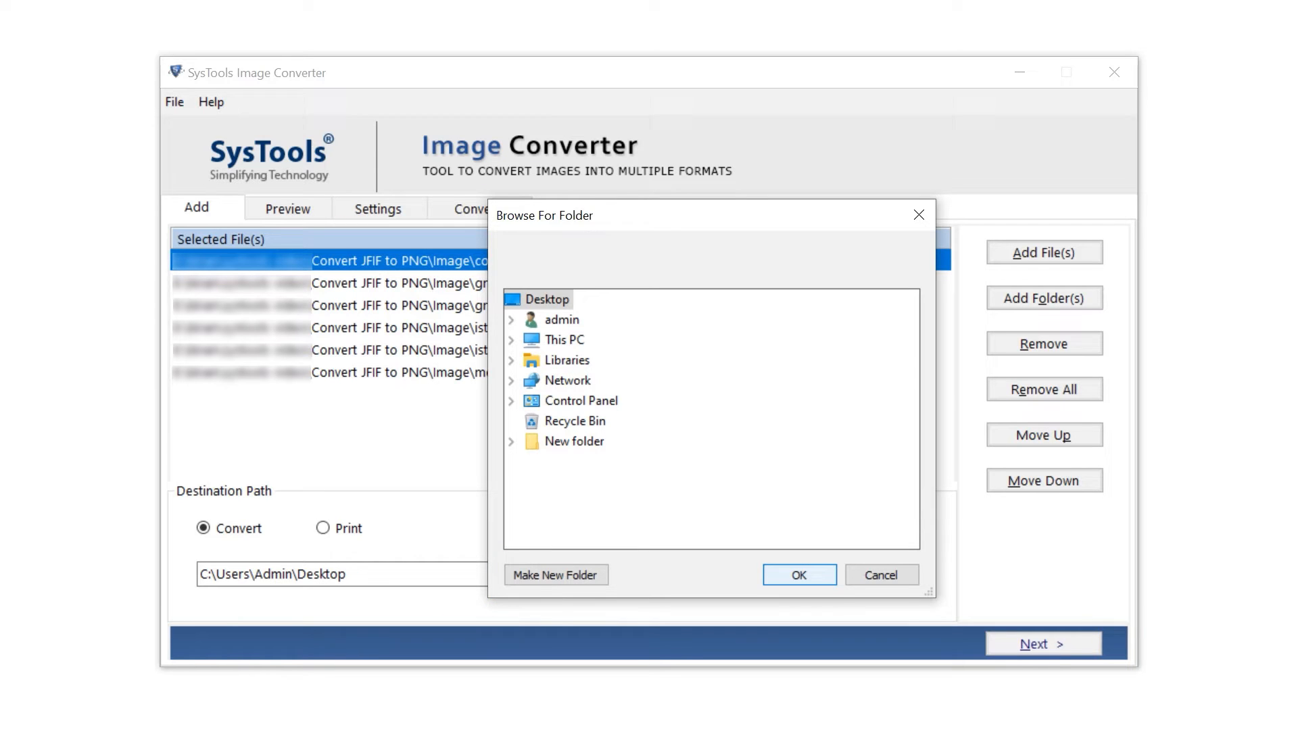
{"action": "mouse_move", "coordinate": [797, 575]}
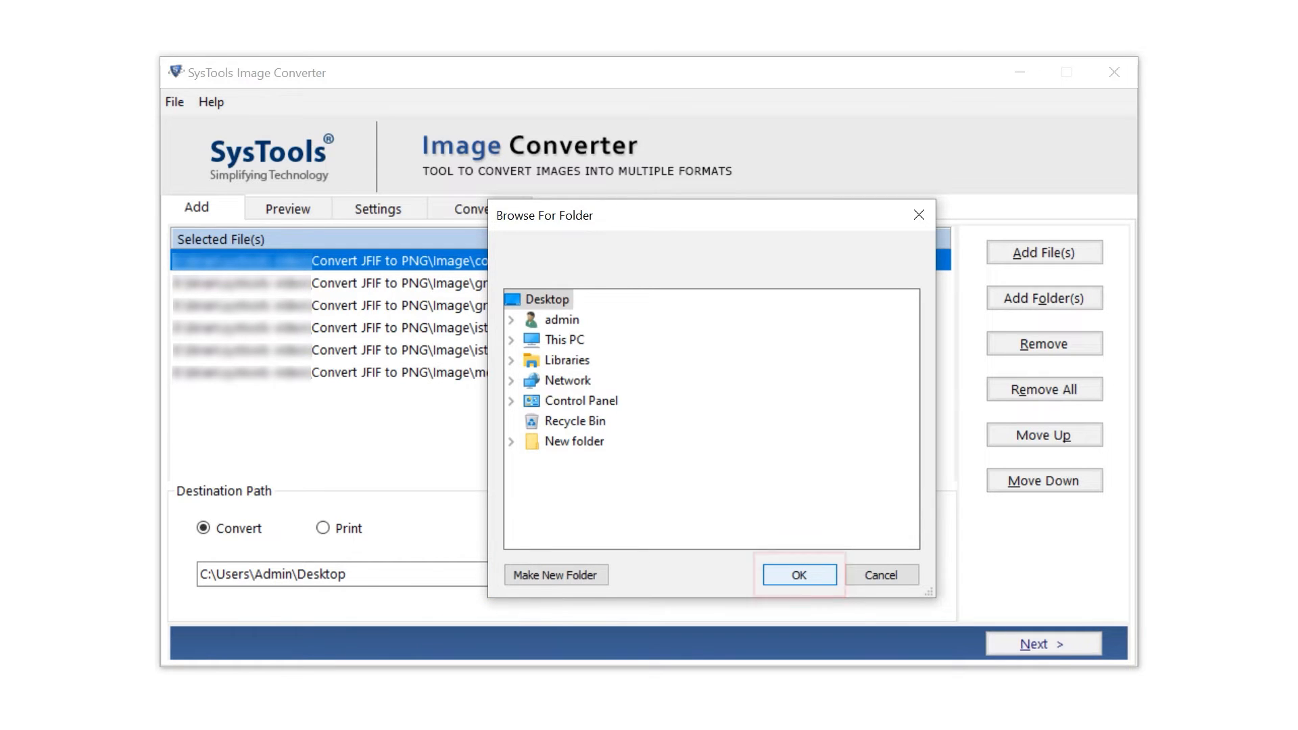
{"action": "left_click", "coordinate": [797, 574]}
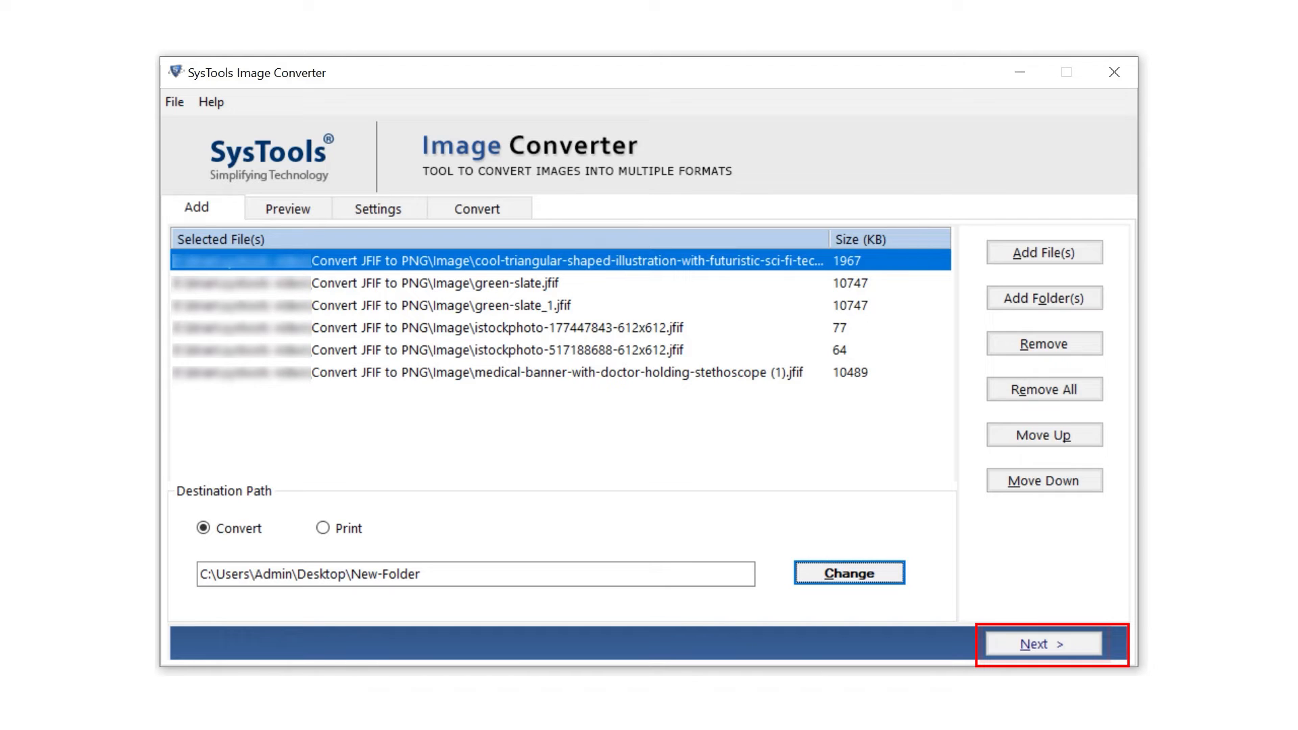
{"action": "left_click", "coordinate": [1041, 643]}
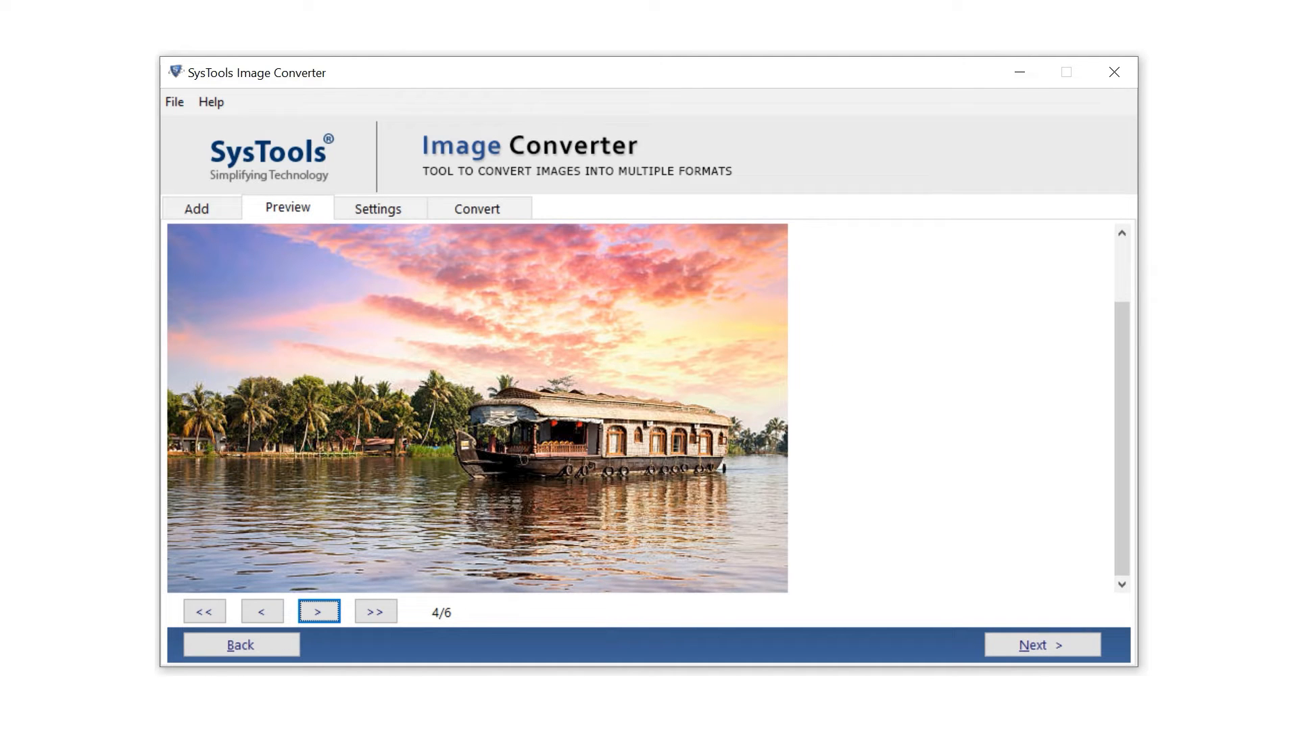
Continue from Preview to Settings with PNG as export format, quality 100
{"action": "left_click", "coordinate": [318, 612]}
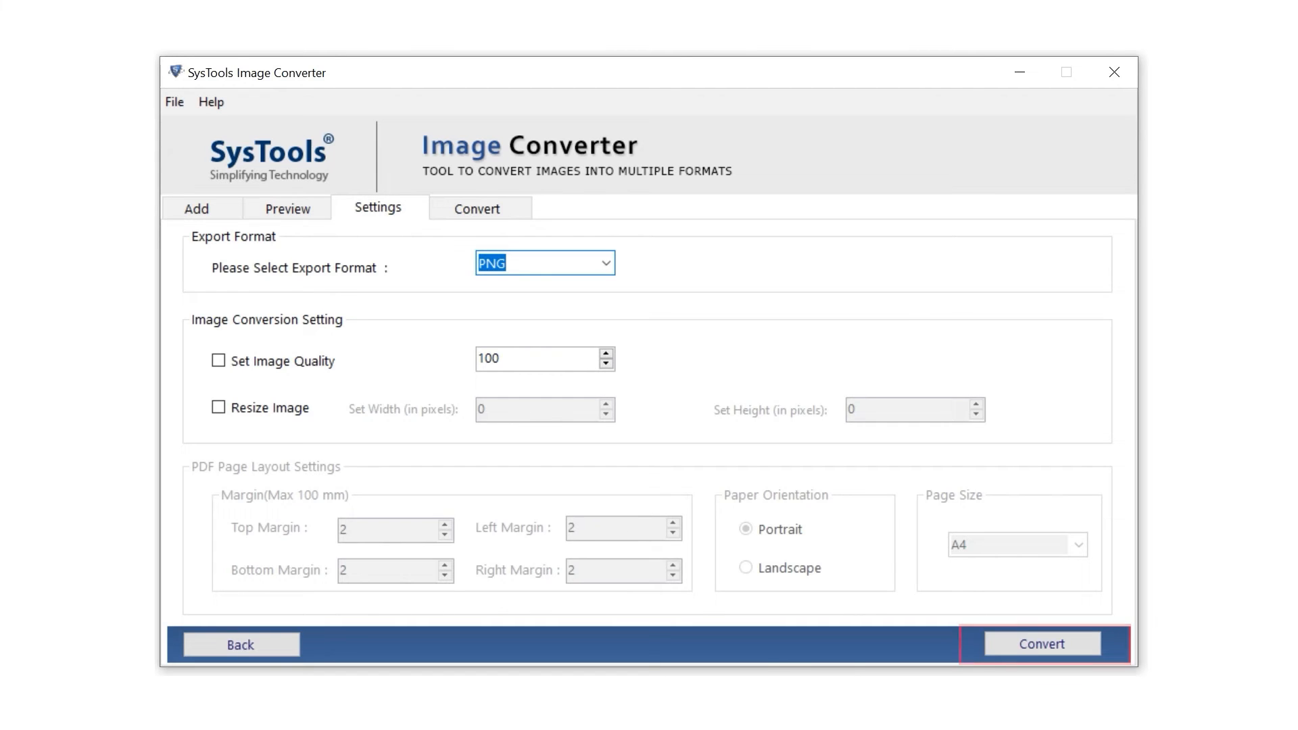
Run the PNG conversion into Desktop\New-Folder and dismiss 'Image converted successfully'
{"action": "left_click", "coordinate": [1041, 644]}
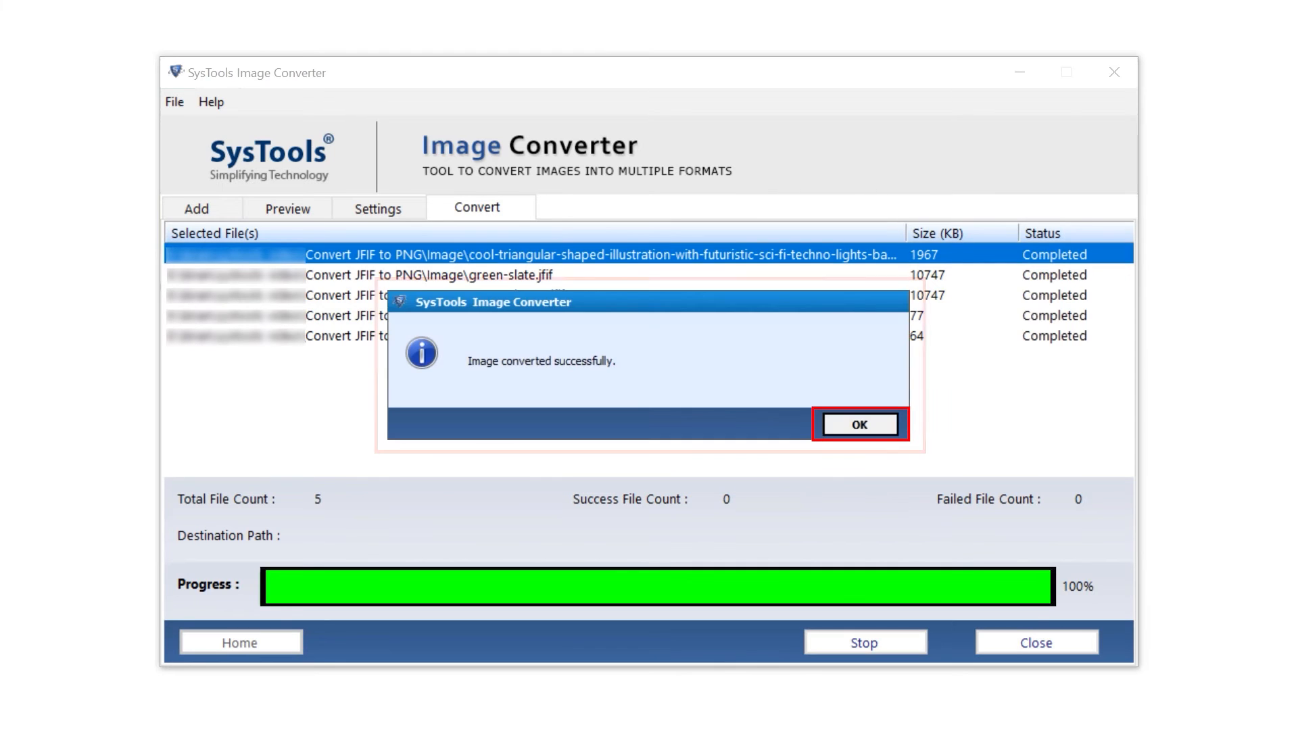
{"action": "left_click", "coordinate": [858, 423]}
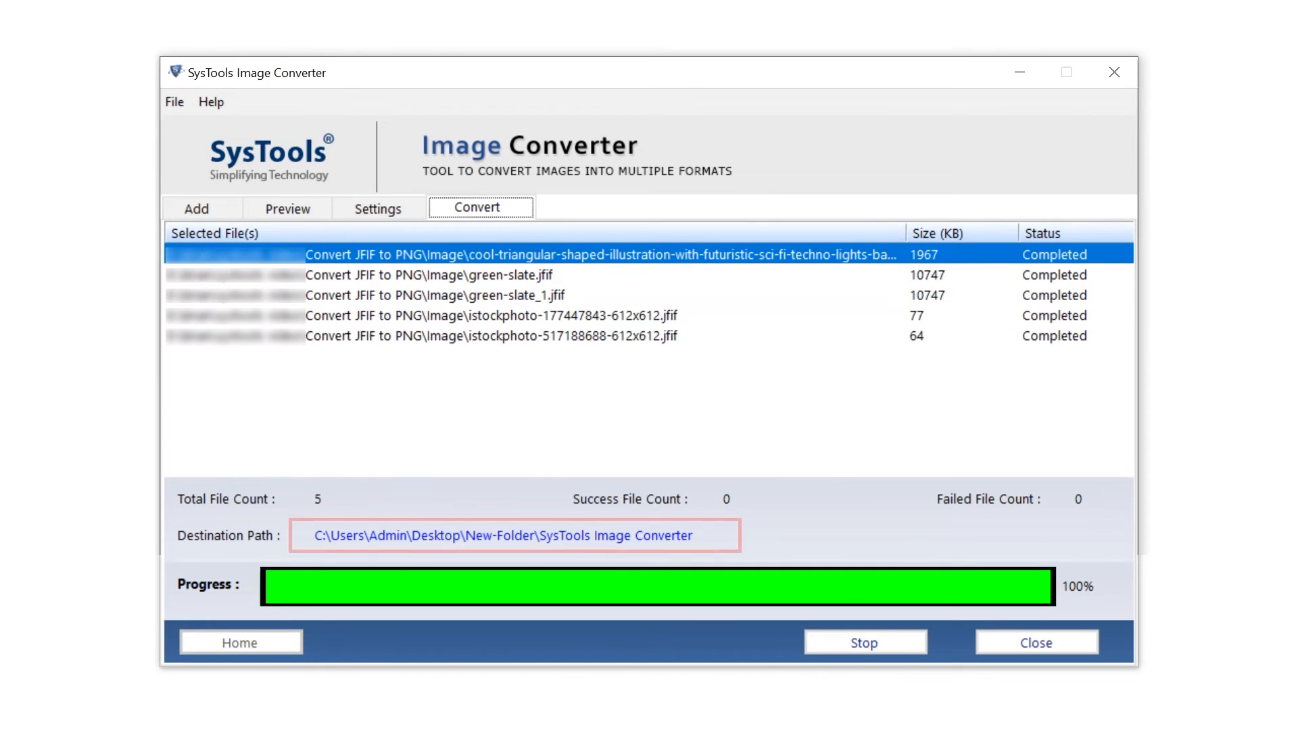